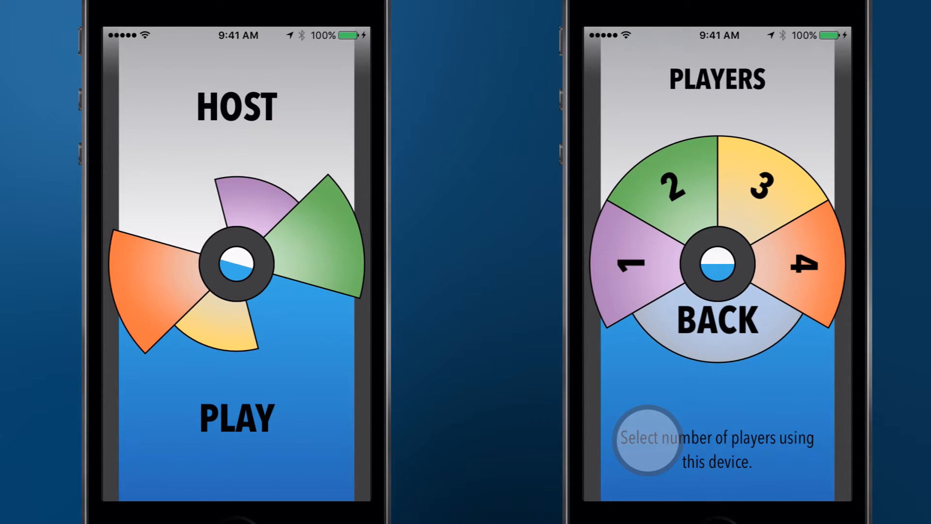
- Choose 2 players on the phone, enter both names, and confirm to wait for a host
{"action": "left_click", "coordinate": [674, 187]}
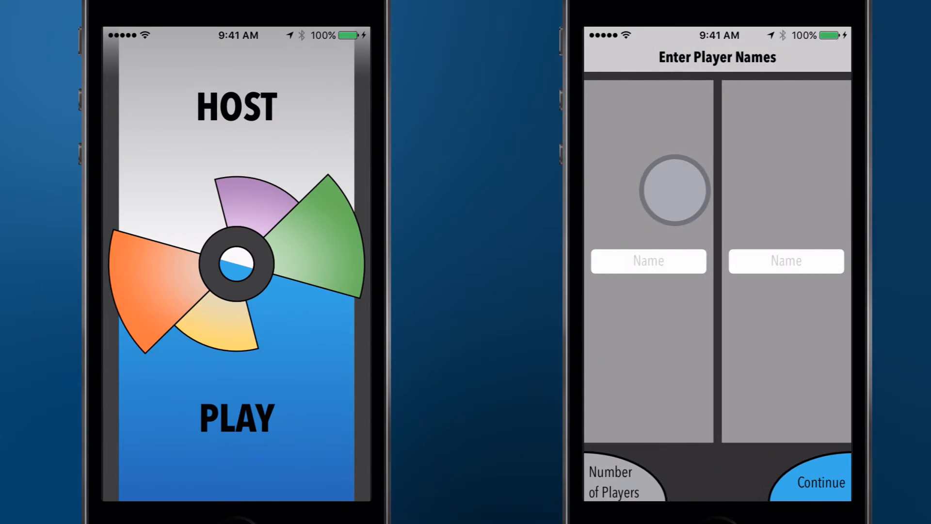
{"action": "left_click", "coordinate": [648, 261]}
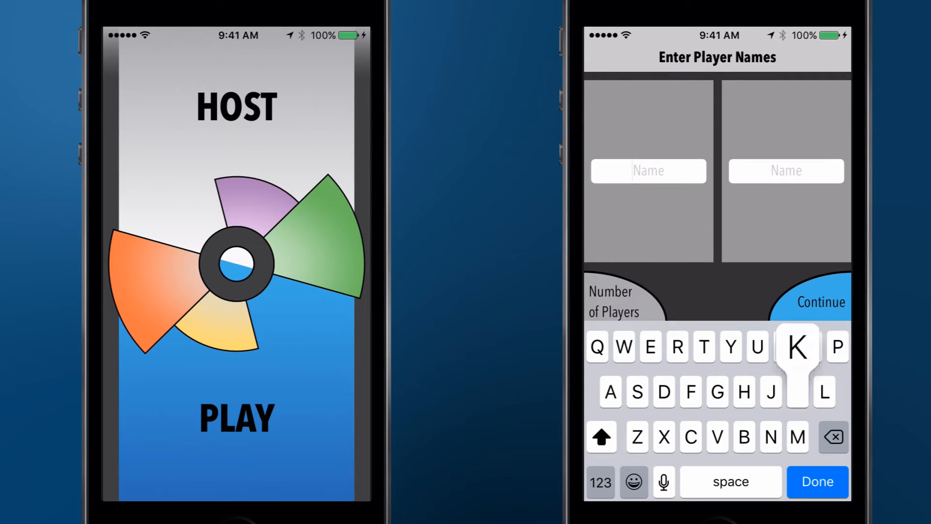
{"action": "left_click", "coordinate": [785, 171]}
{"action": "type", "text": "Decla"}
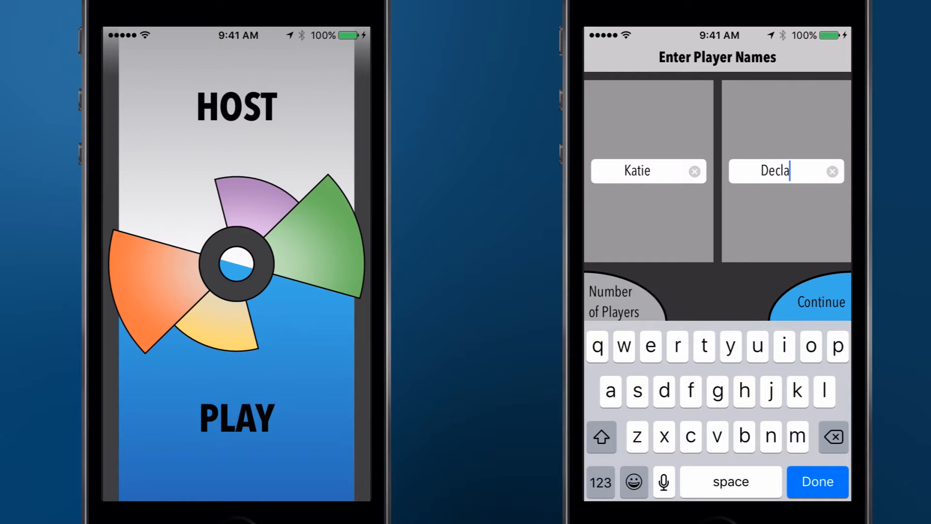
{"action": "left_click", "coordinate": [816, 302]}
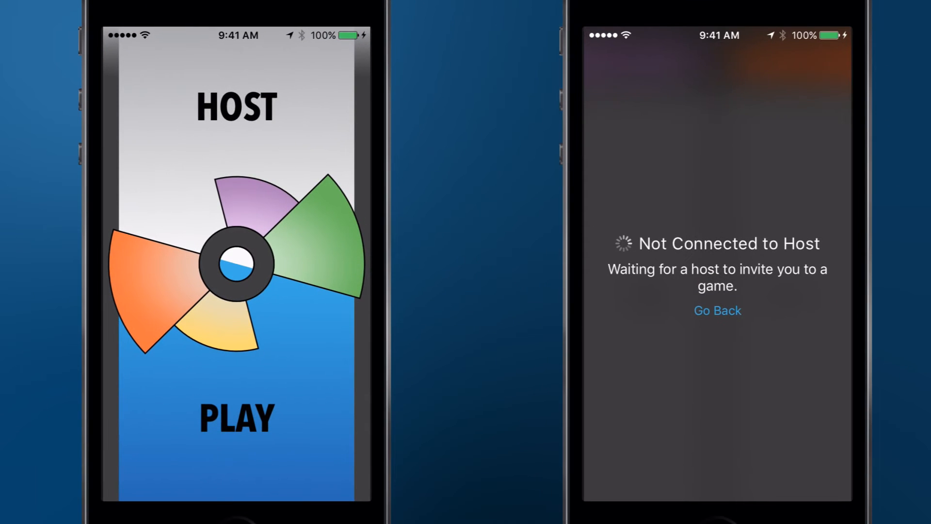
- Host a game on the other phone and connect the nearby player devices
{"action": "left_click", "coordinate": [176, 113]}
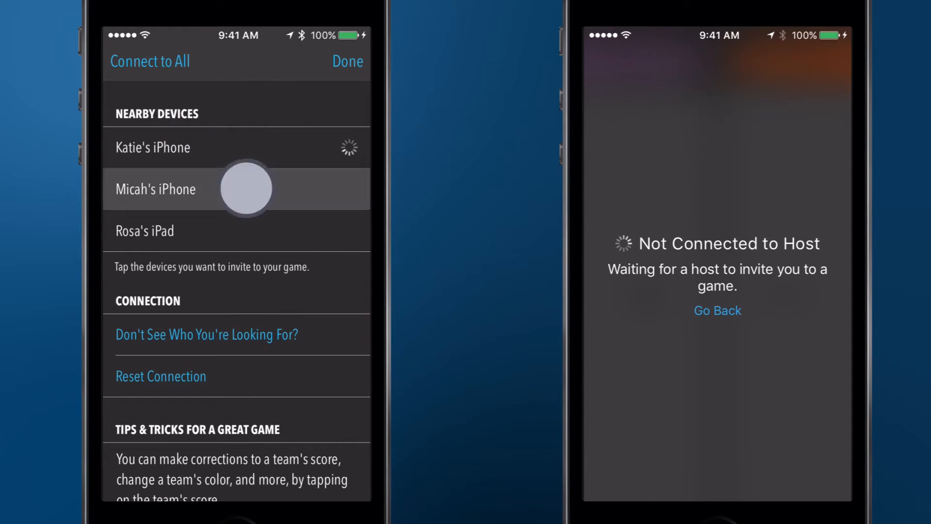
{"action": "left_click", "coordinate": [156, 189]}
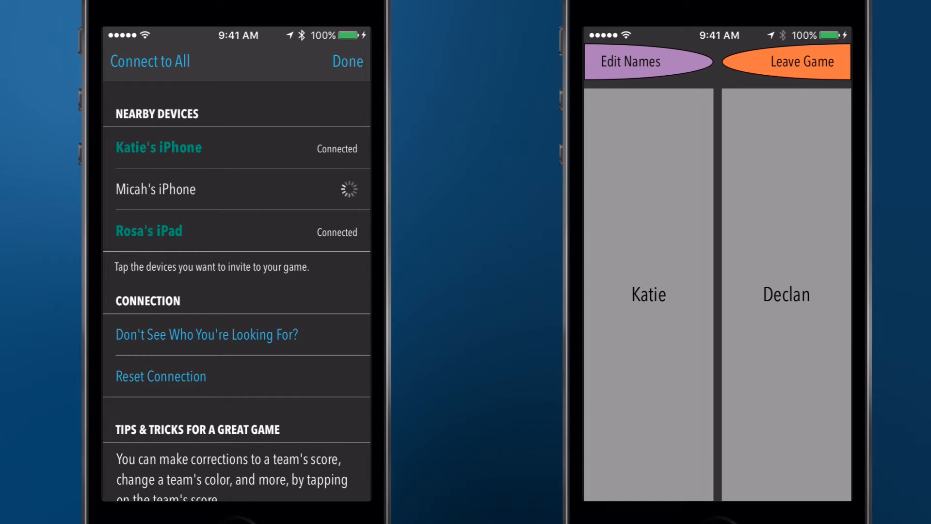
{"action": "left_click", "coordinate": [155, 189]}
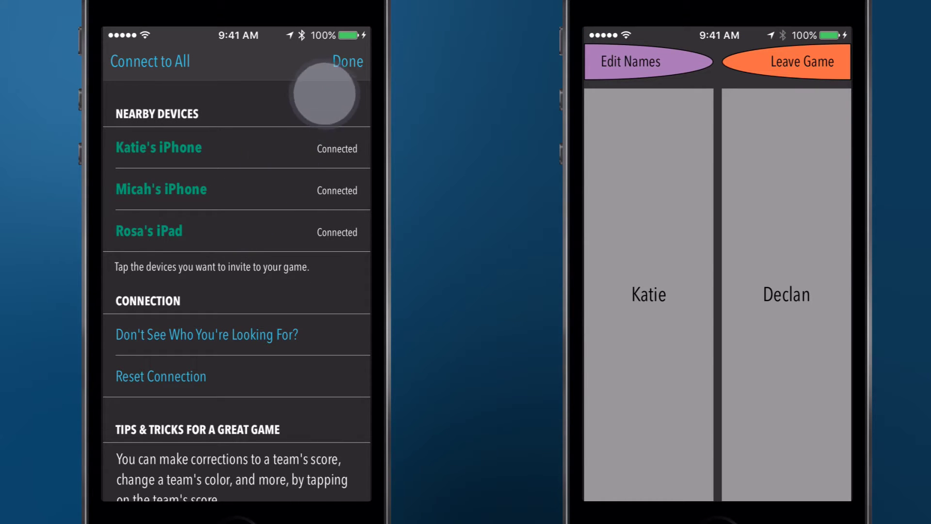
- Finish inviting, arrange Katie, Declan and Rosa-with-Micah teams, and return to the scoreboard
{"action": "left_click", "coordinate": [347, 61]}
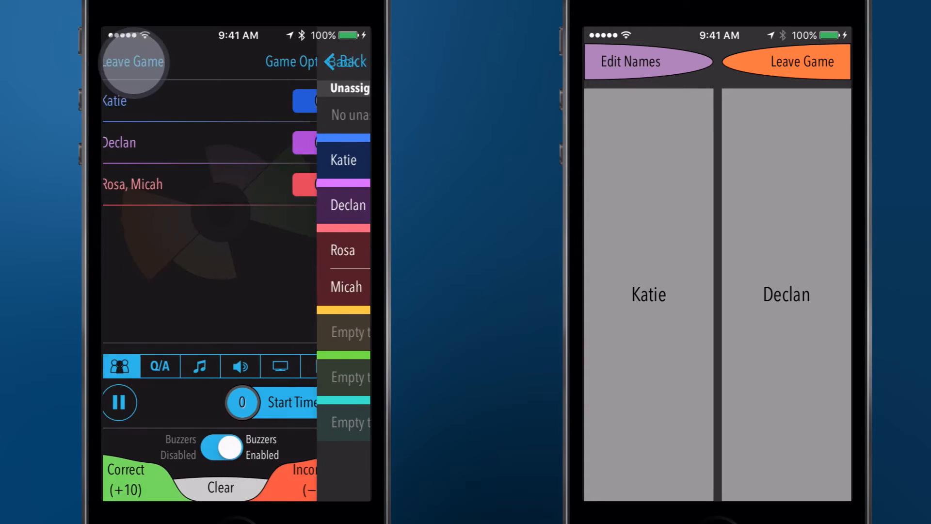
{"action": "left_click", "coordinate": [348, 62]}
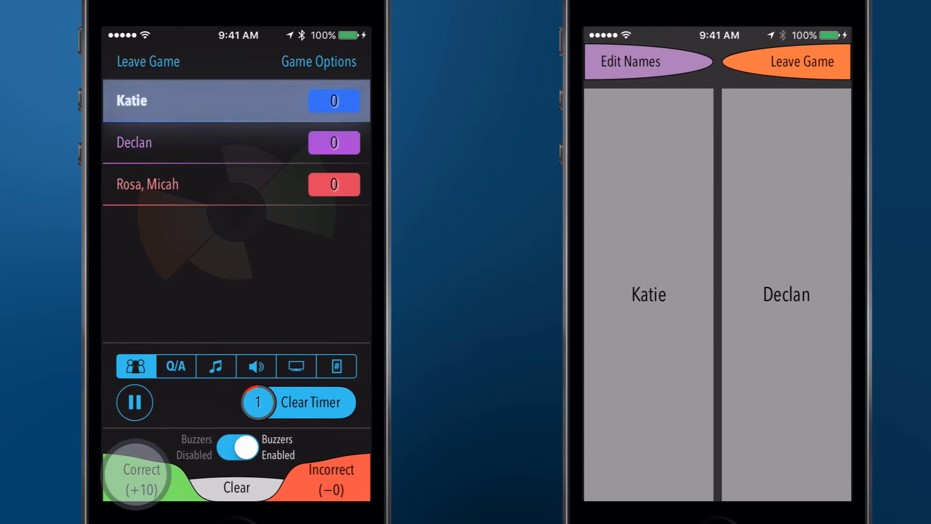
- Award Correct (+10) to the team that buzzed in first
{"action": "left_click", "coordinate": [138, 478]}
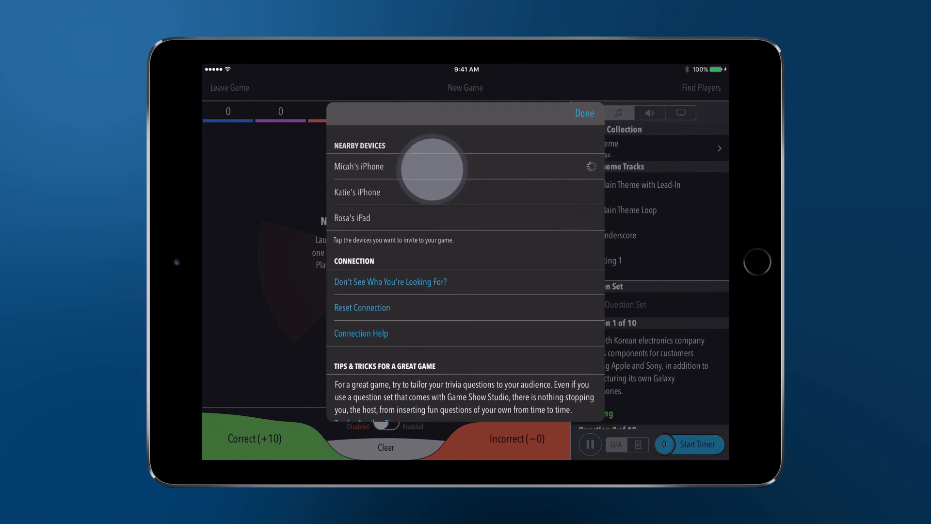
- Invite both nearby devices to the iPad-hosted game and finish finding players
{"action": "left_click", "coordinate": [358, 166]}
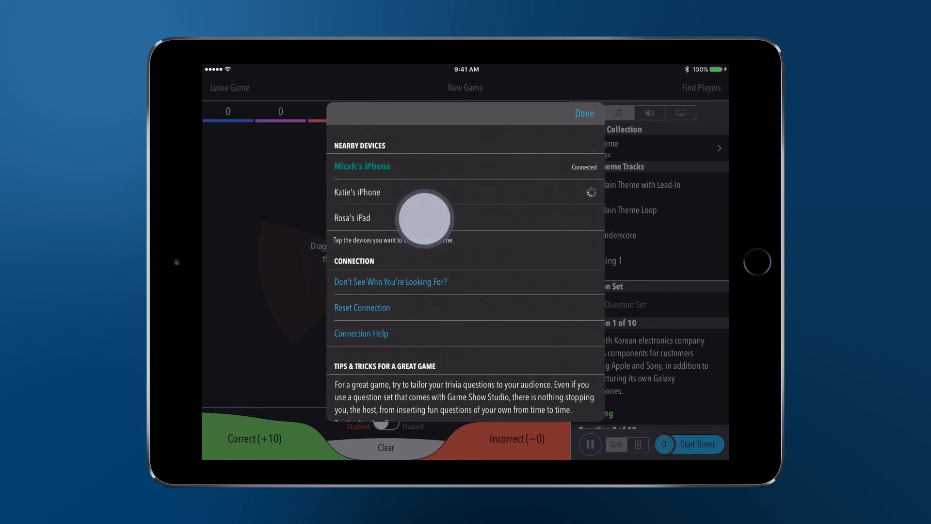
{"action": "left_click", "coordinate": [357, 192]}
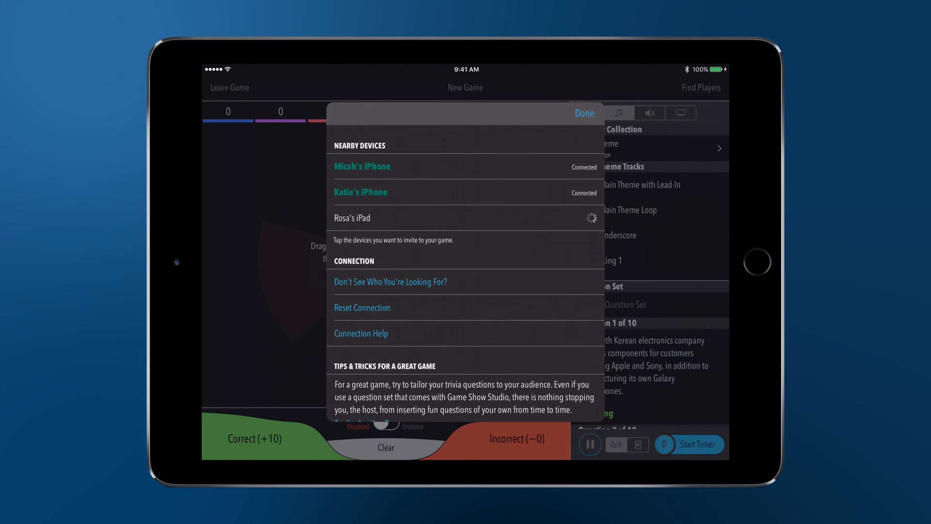
{"action": "left_click", "coordinate": [584, 113]}
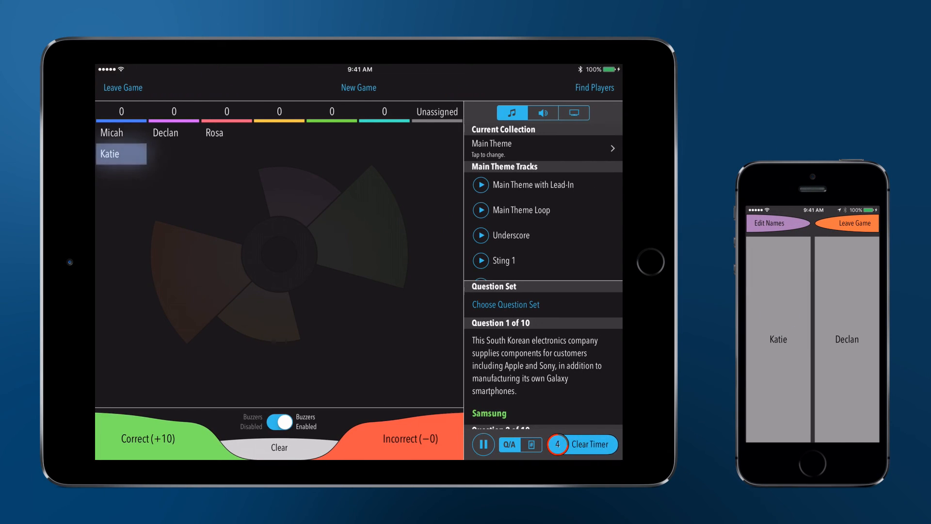
- Award Micah's team Correct (+10) on the iPad after the buzz-in
{"action": "left_click", "coordinate": [146, 439]}
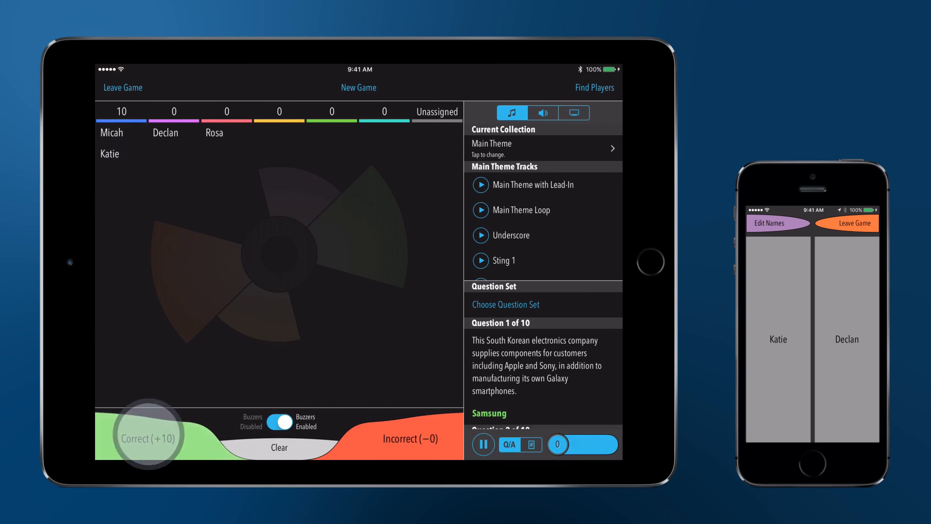